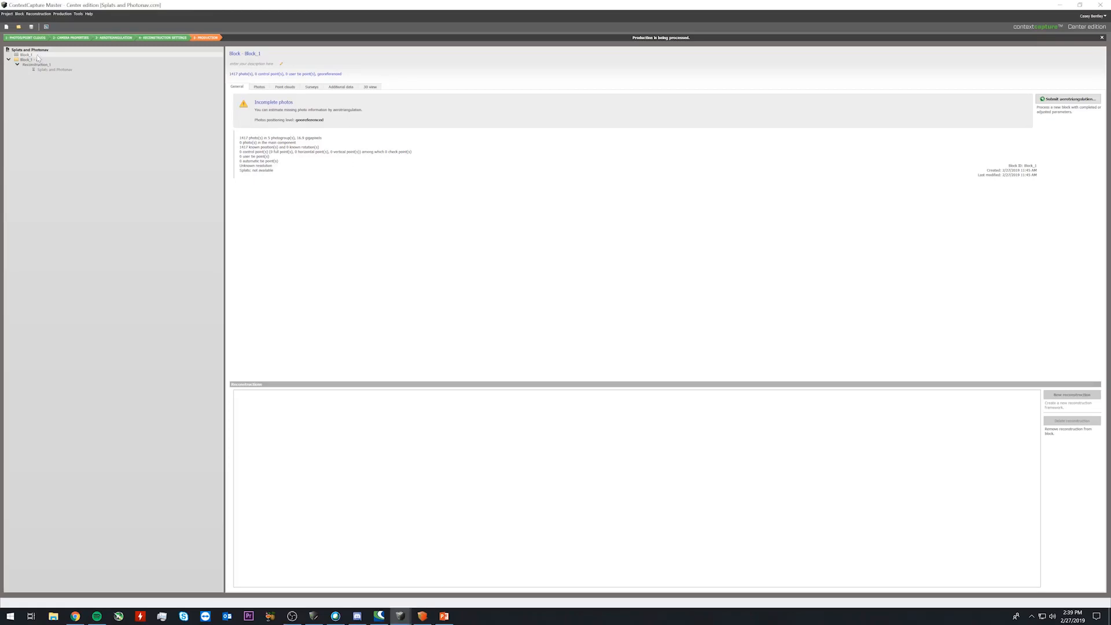
Show Block_1's photo list with its five photogroups needing aerotriangulation
{"action": "left_click", "coordinate": [259, 87]}
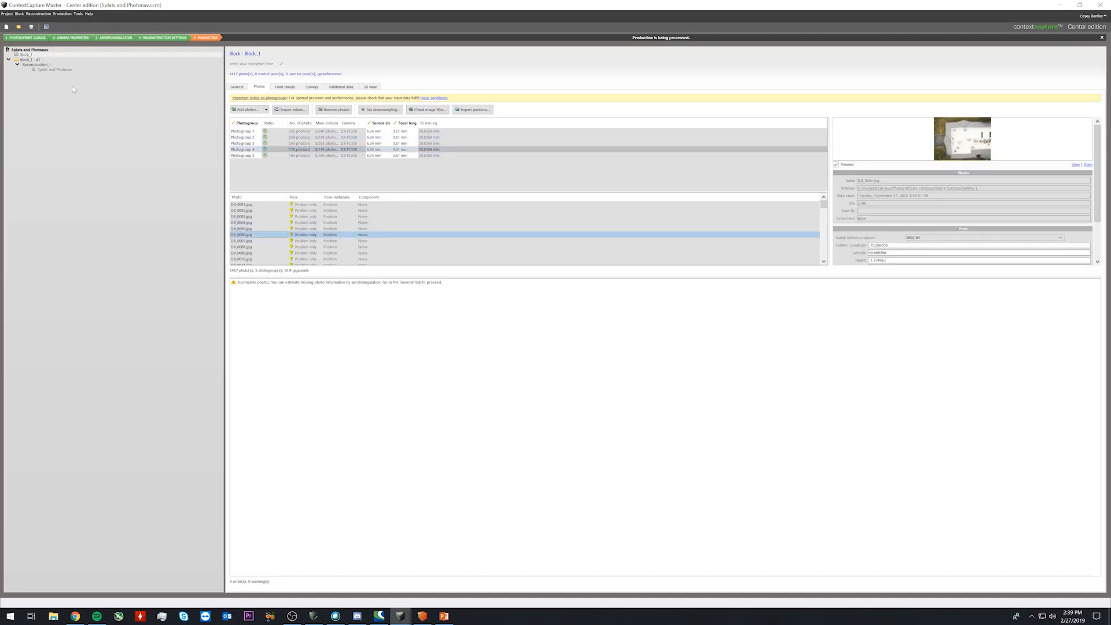
Display Block_1 - AT in the 3D view as a splat preview of the buildings and parking lot
{"action": "left_click", "coordinate": [24, 59]}
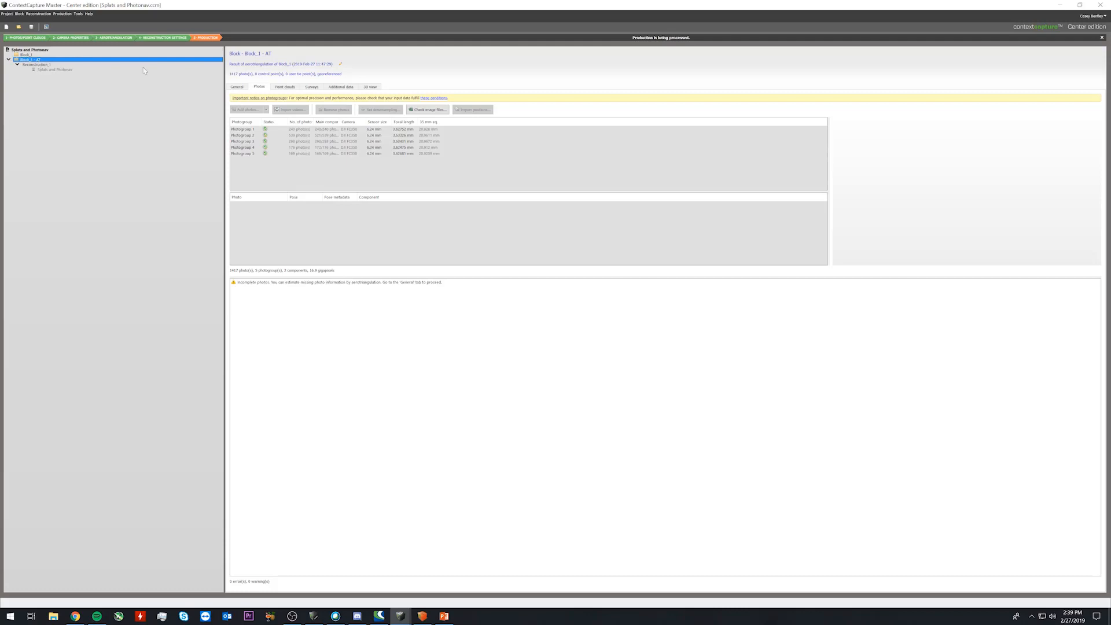
{"action": "left_click", "coordinate": [369, 86]}
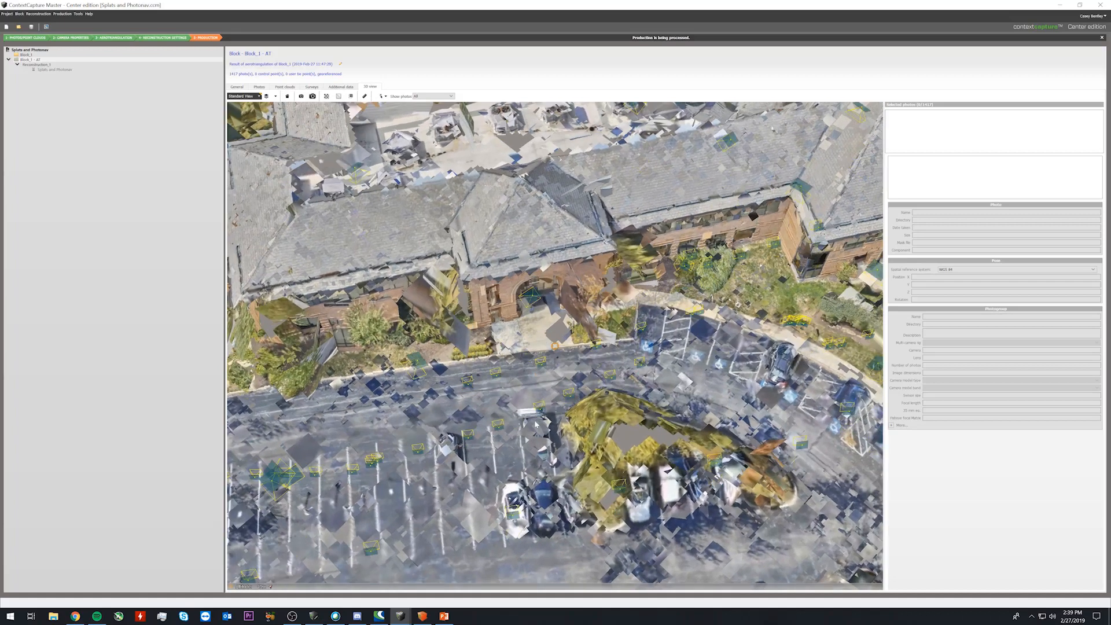
Measure a distance and height difference on the parking lot edge, then switch to surface measurement
{"action": "left_click", "coordinate": [364, 96]}
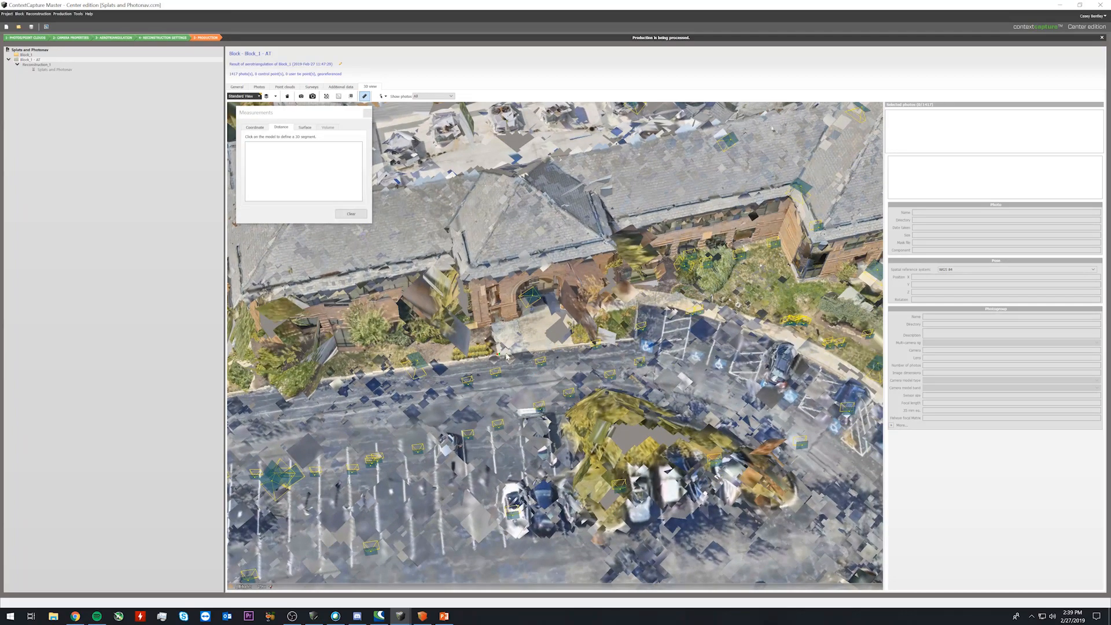
{"action": "left_click", "coordinate": [578, 361]}
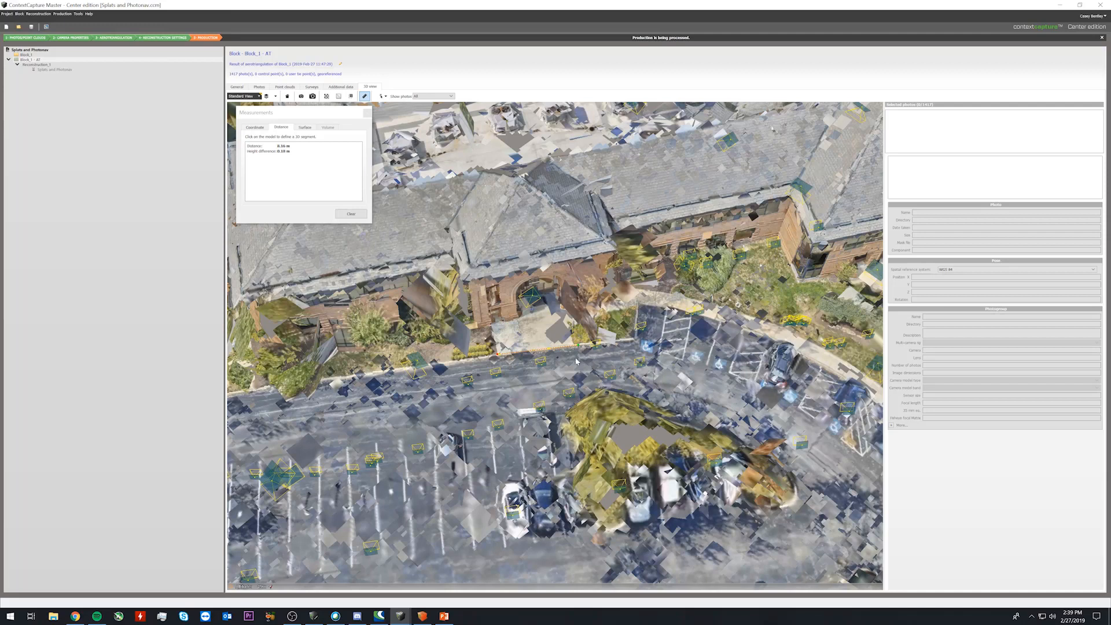
{"action": "left_click", "coordinate": [305, 127]}
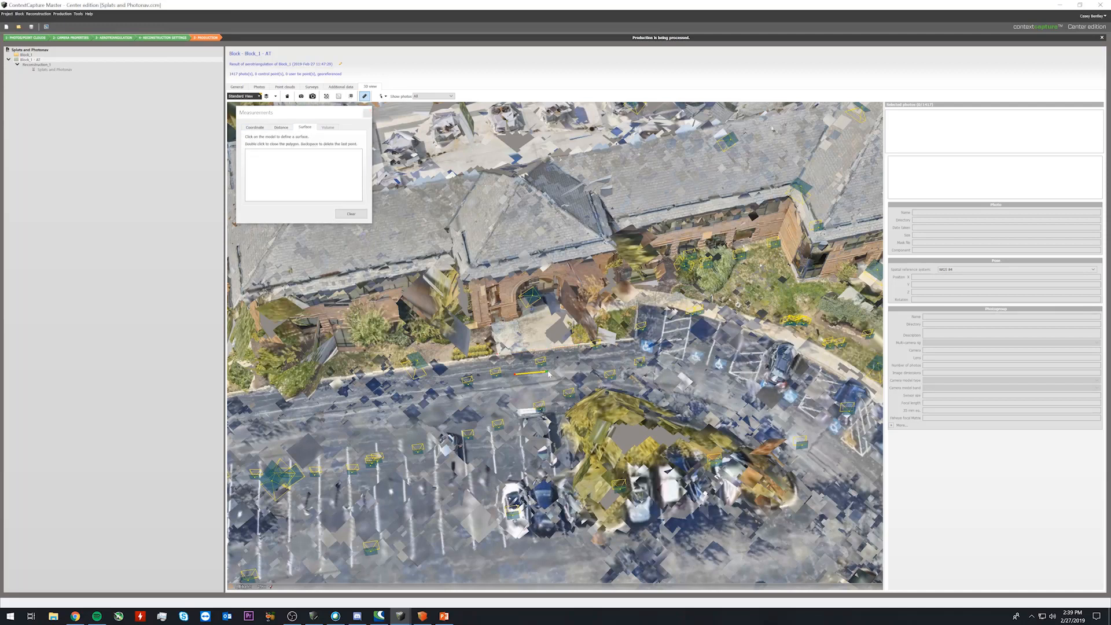
Measure the perimeter and area of a small parking lot patch, then dismiss the measurements
{"action": "double_click", "coordinate": [538, 374]}
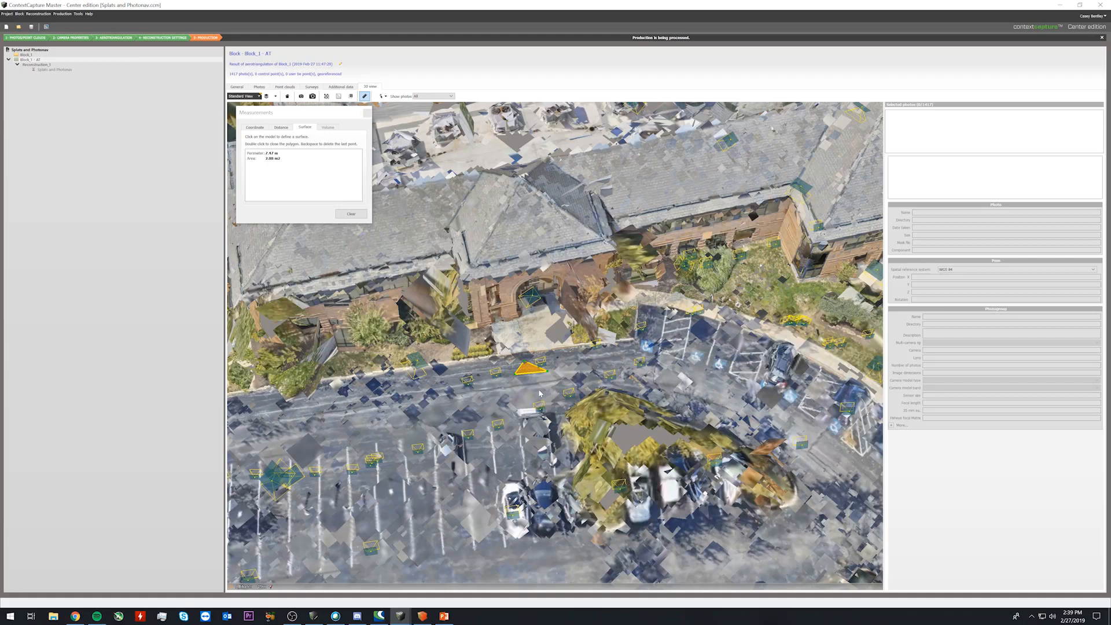
{"action": "mouse_move", "coordinate": [349, 212]}
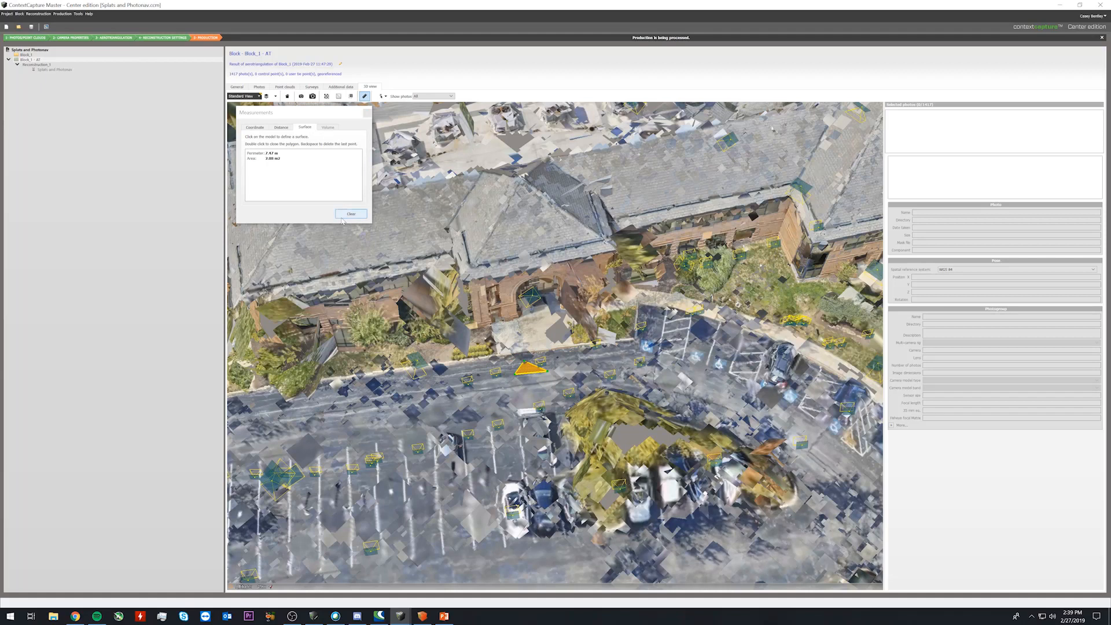
{"action": "left_click", "coordinate": [349, 213]}
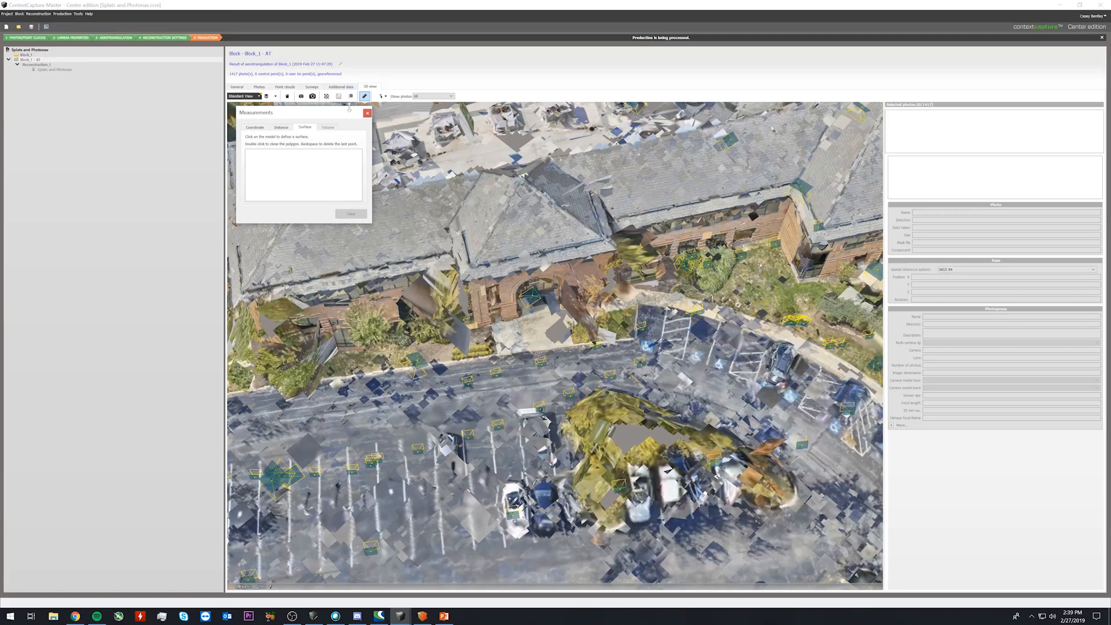
{"action": "left_click", "coordinate": [368, 112]}
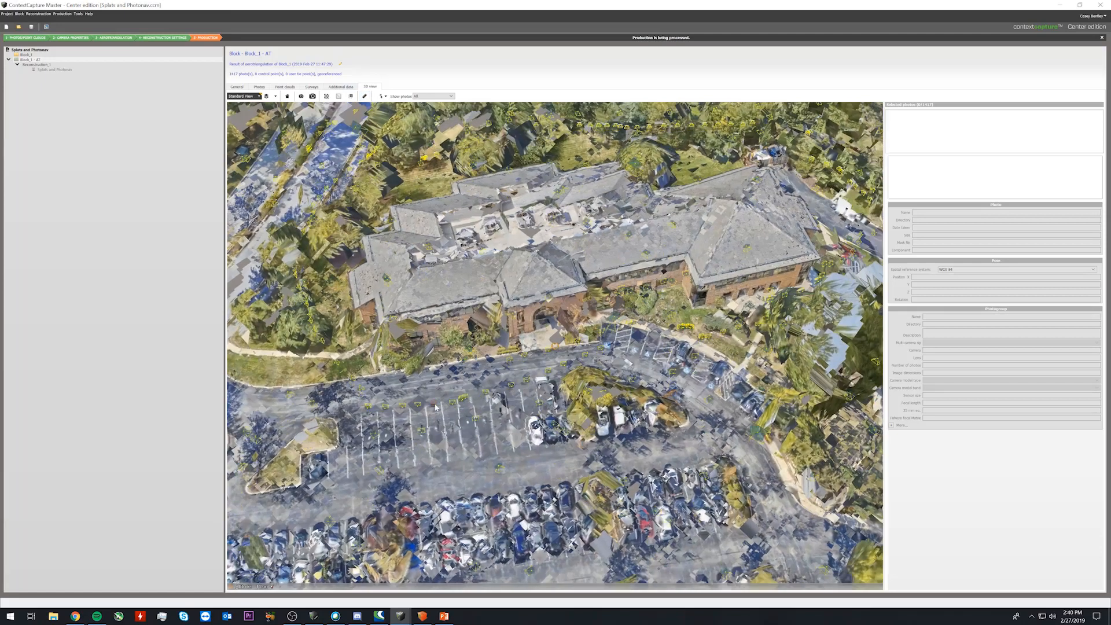